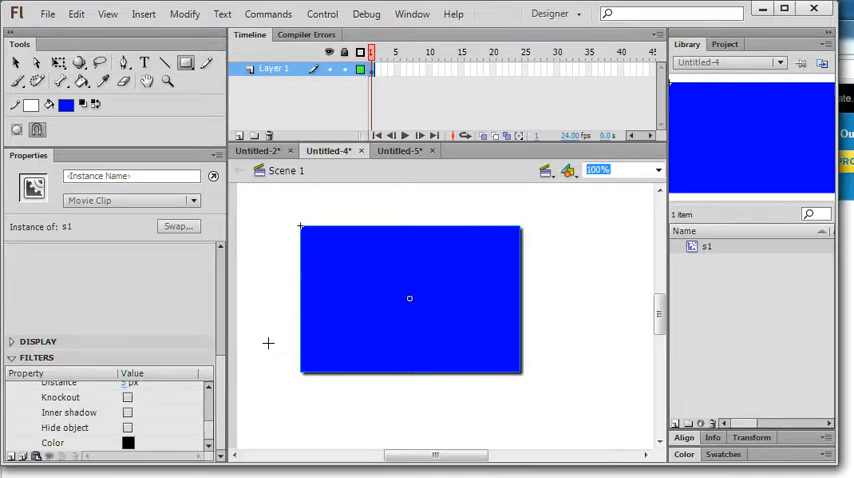
mouse_move(504, 240)
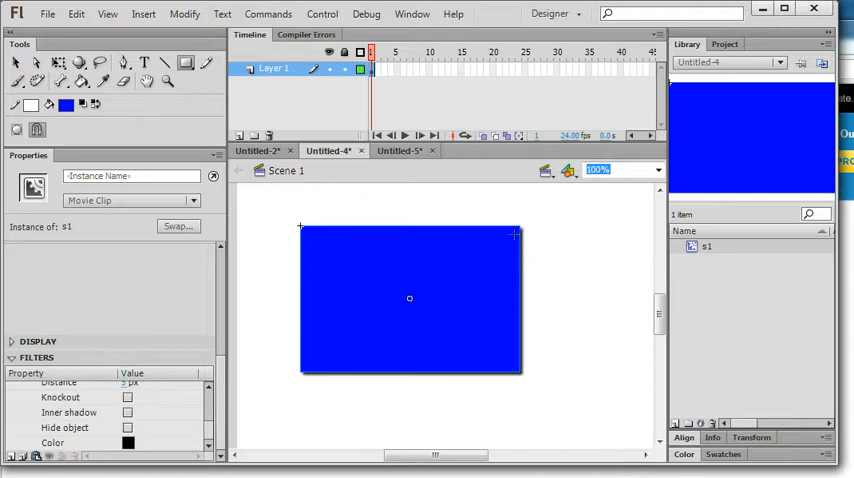
mouse_move(348, 376)
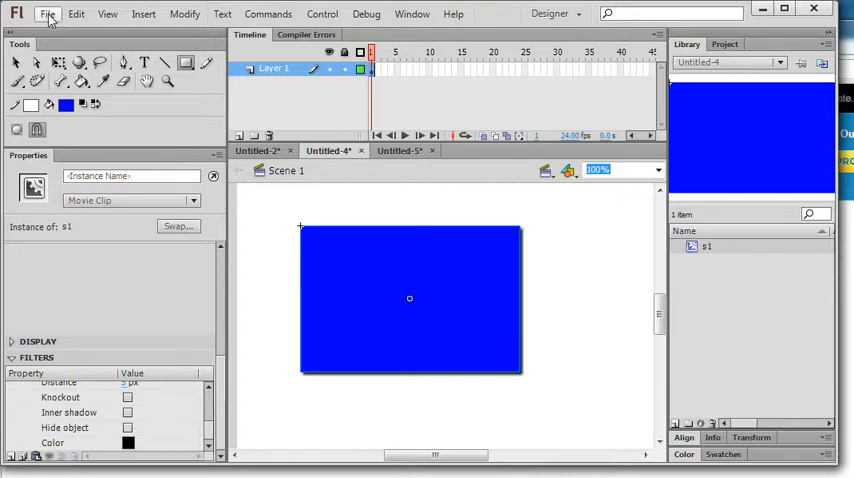
- Create a new ActionScript 3.0 document via File > New
left_click(48, 14)
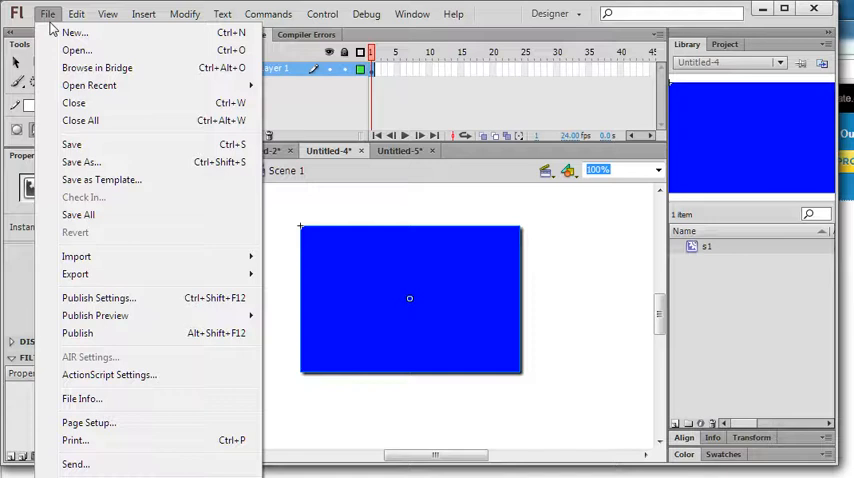
left_click(74, 32)
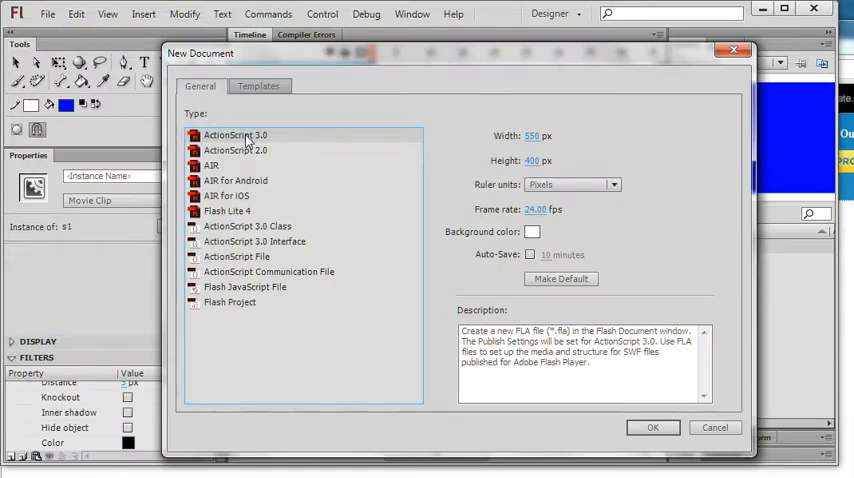
left_click(652, 428)
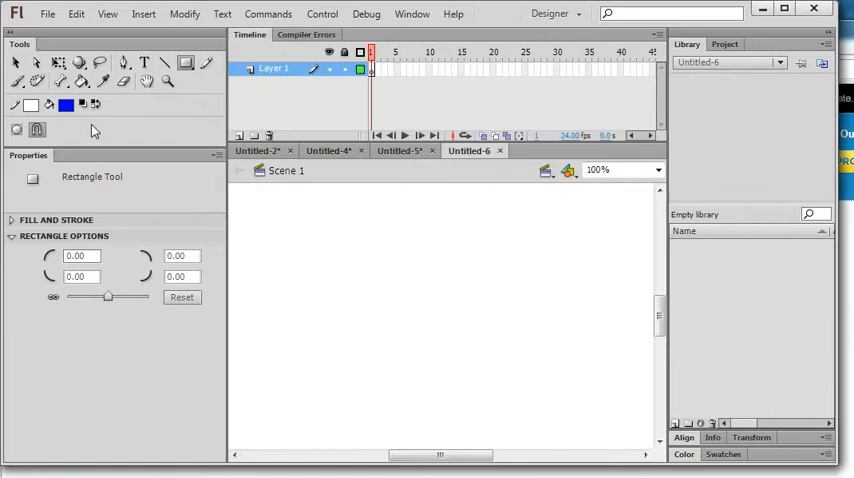
mouse_move(196, 64)
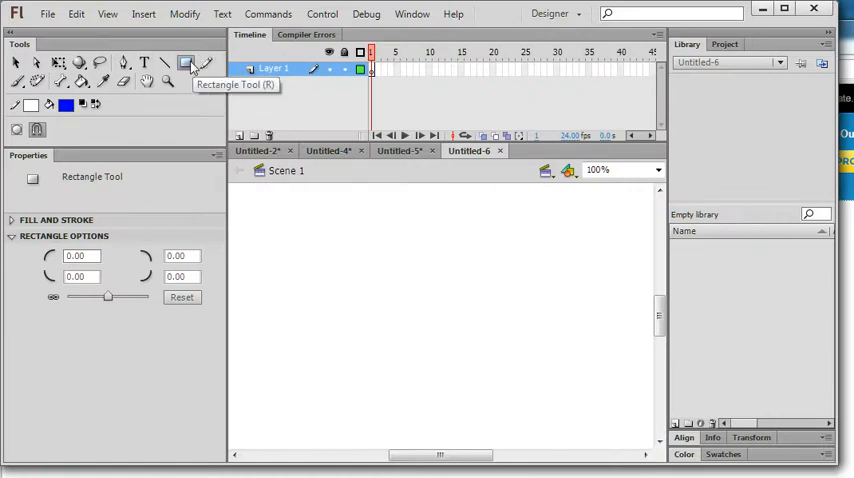
mouse_move(302, 230)
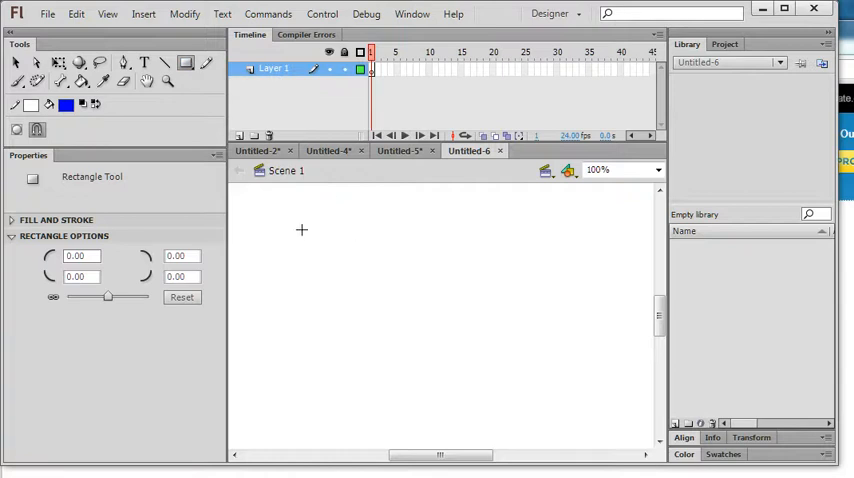
- Draw a blue rectangle on the stage with the Rectangle Tool
left_click_drag(302, 232, 524, 374)
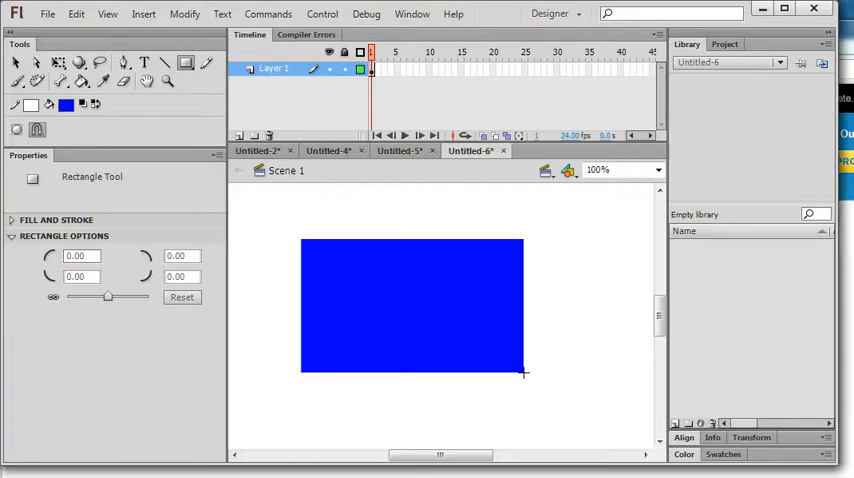
mouse_move(374, 290)
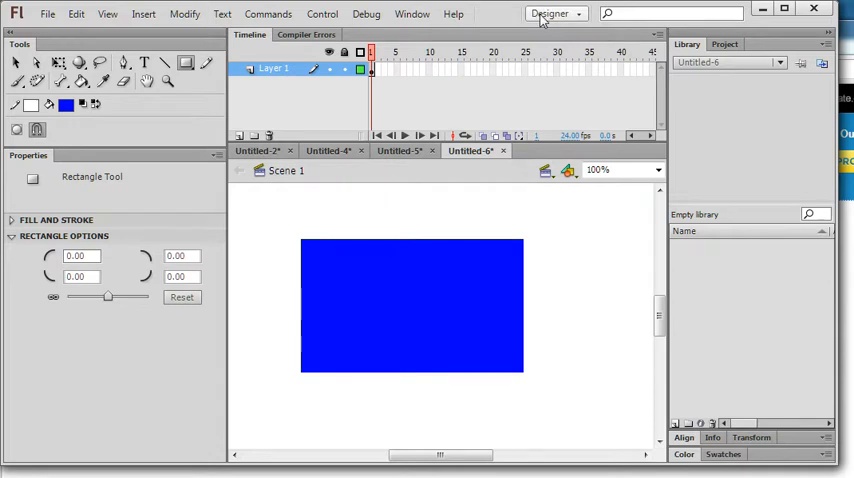
- Switch the workspace layout to Designer
left_click(552, 12)
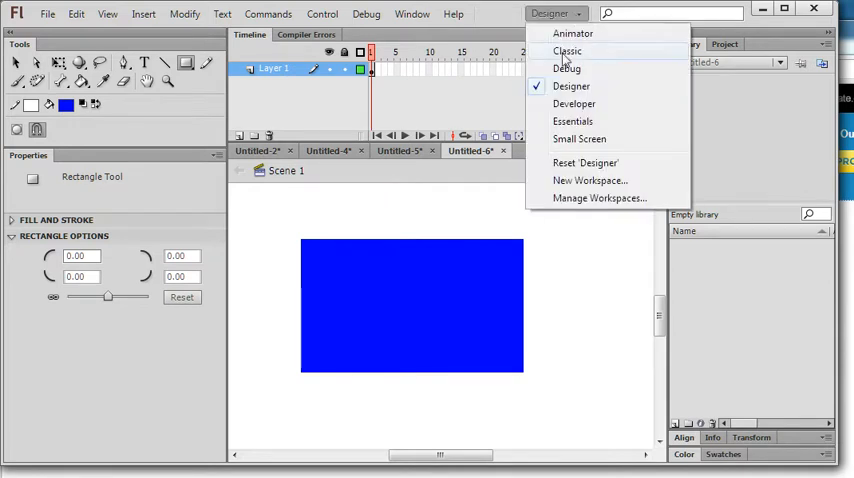
mouse_move(572, 86)
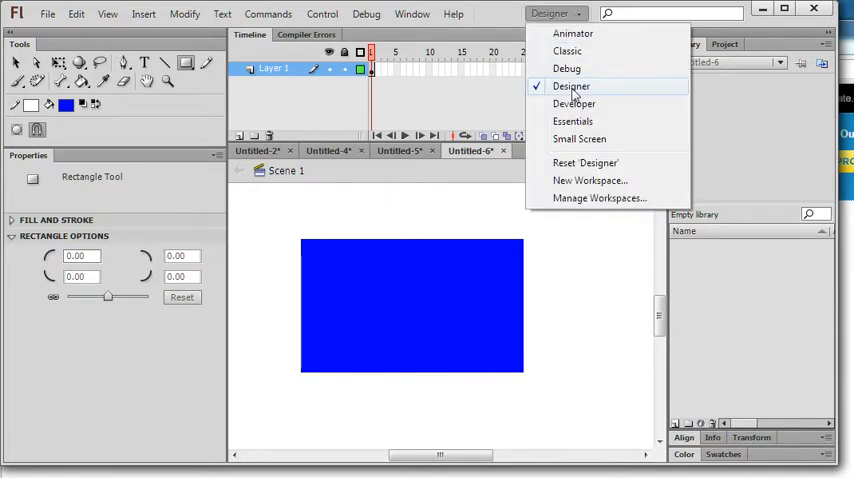
left_click(572, 86)
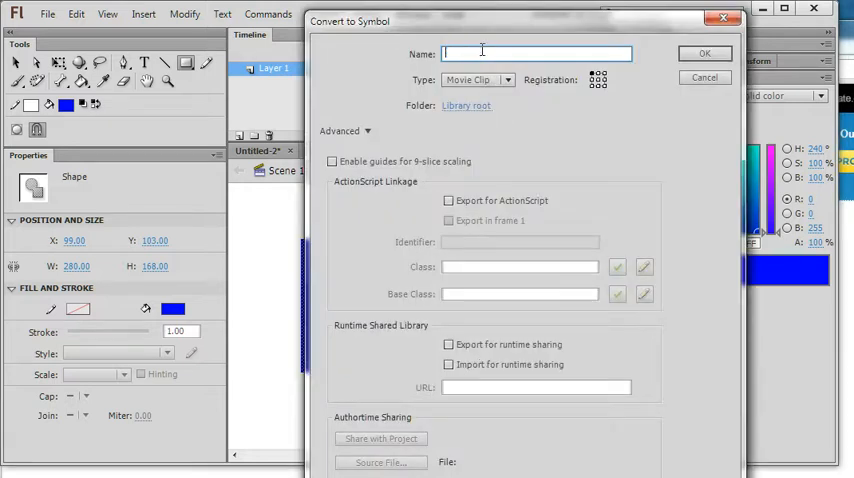
- Convert the rectangle to movie clip s1 with Export for ActionScript, accepting the class warning
type("s1")
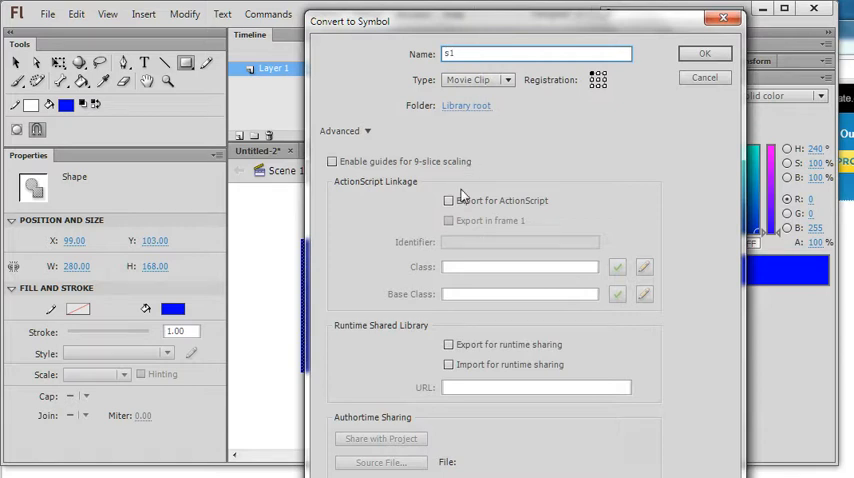
left_click(448, 200)
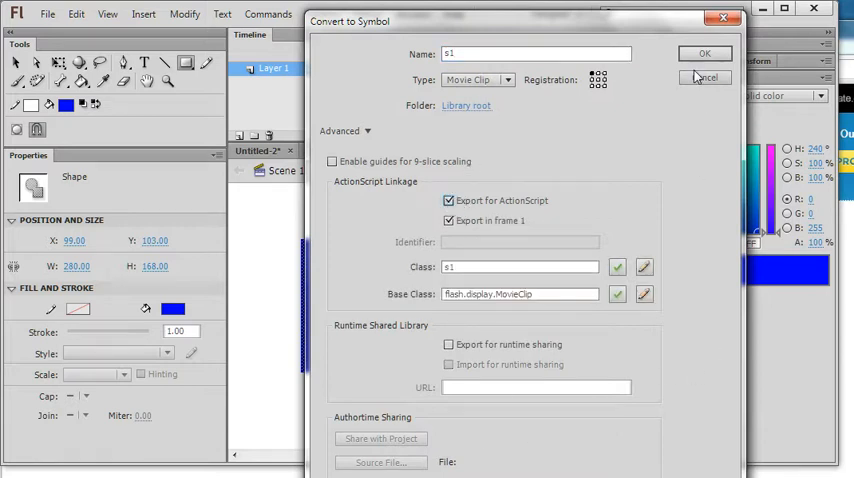
left_click(704, 52)
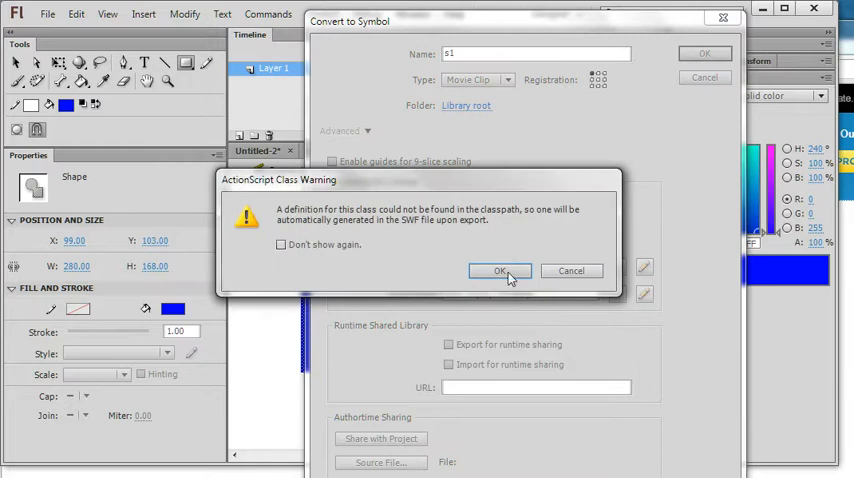
left_click(500, 270)
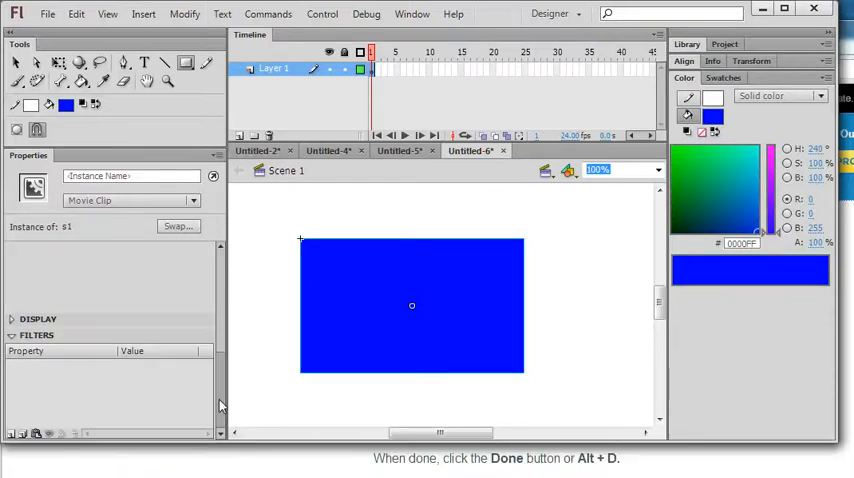
mouse_move(14, 432)
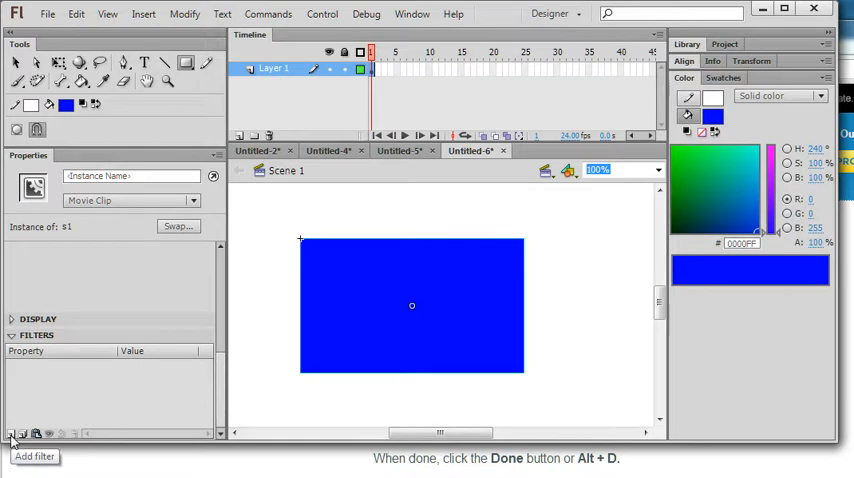
- Add a Drop Shadow filter to the s1 movie clip instance
left_click(16, 432)
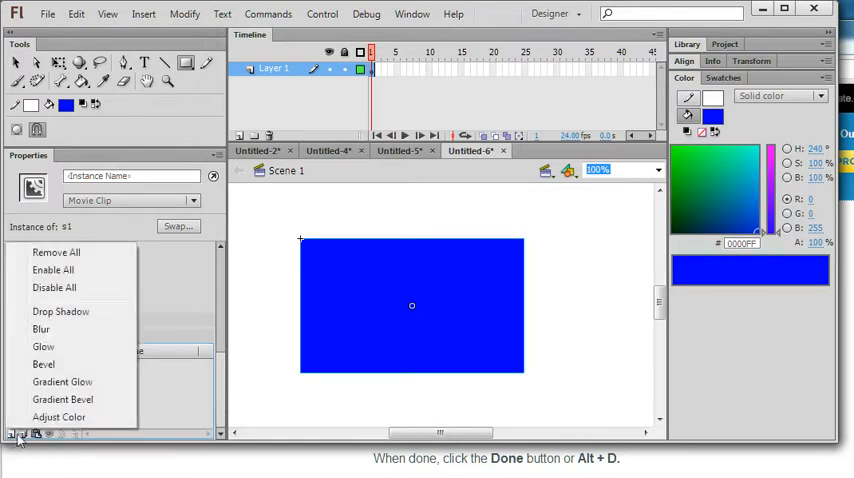
mouse_move(68, 312)
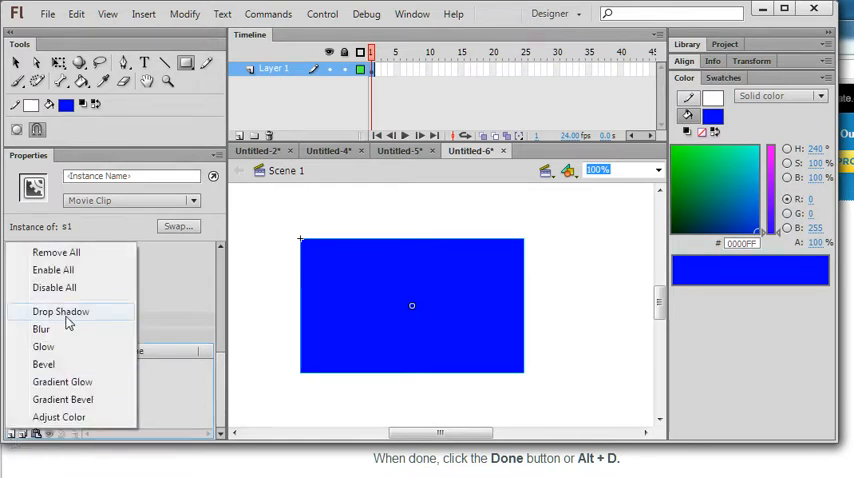
left_click(60, 312)
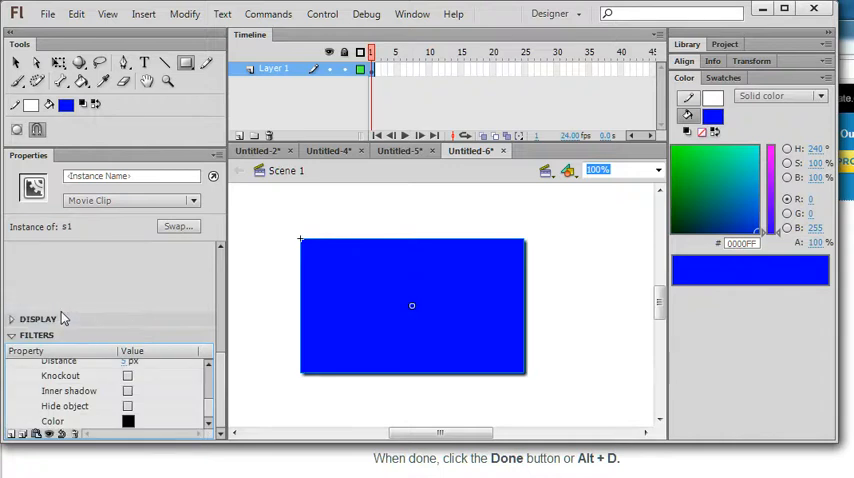
mouse_move(532, 276)
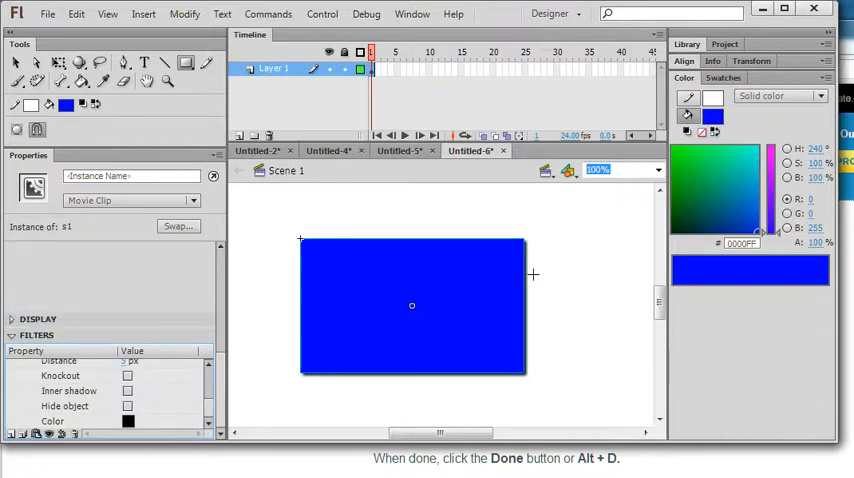
mouse_move(448, 380)
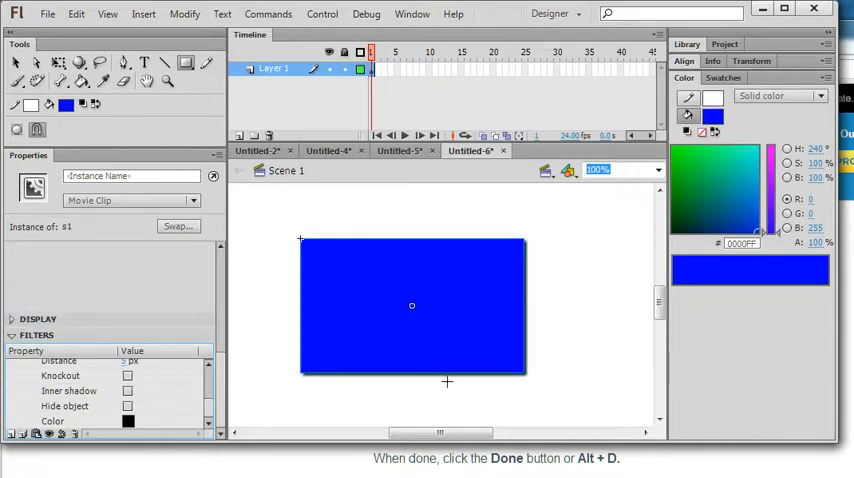
mouse_move(336, 276)
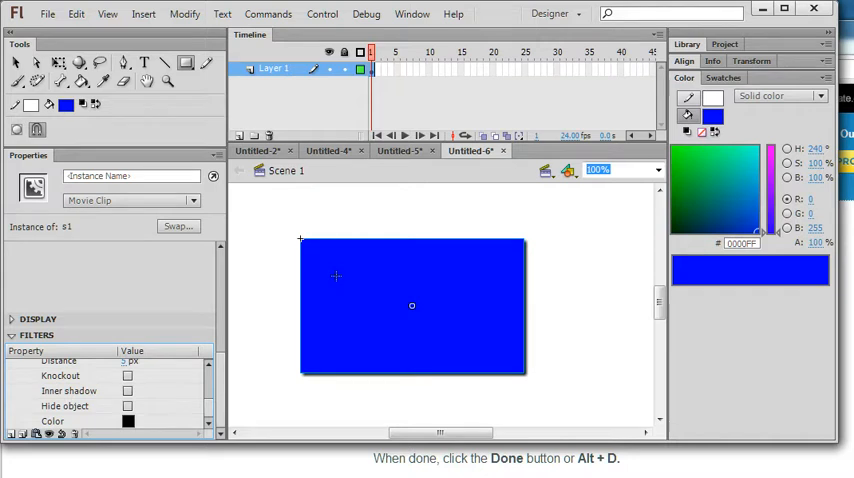
scroll("down", 3)
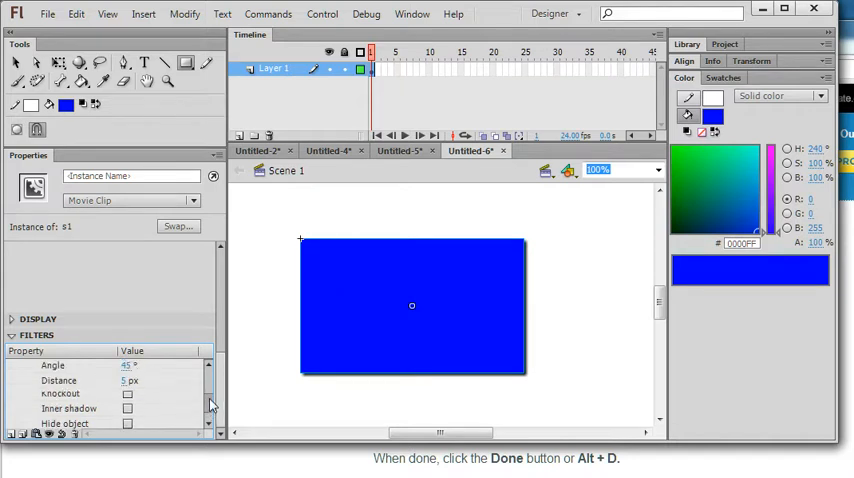
scroll("down", 3)
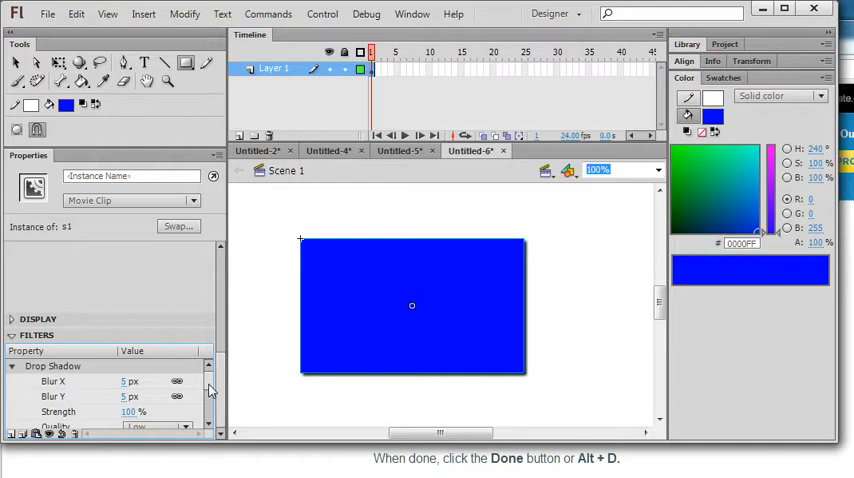
scroll("down", 3)
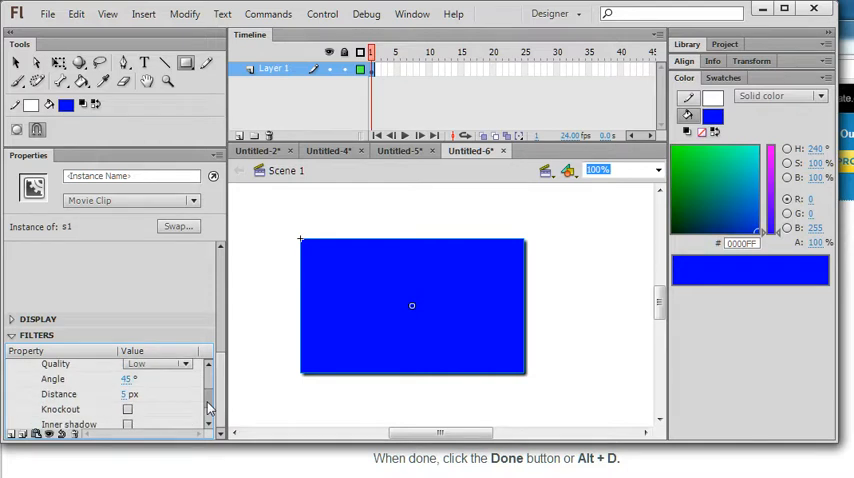
scroll("down", 3)
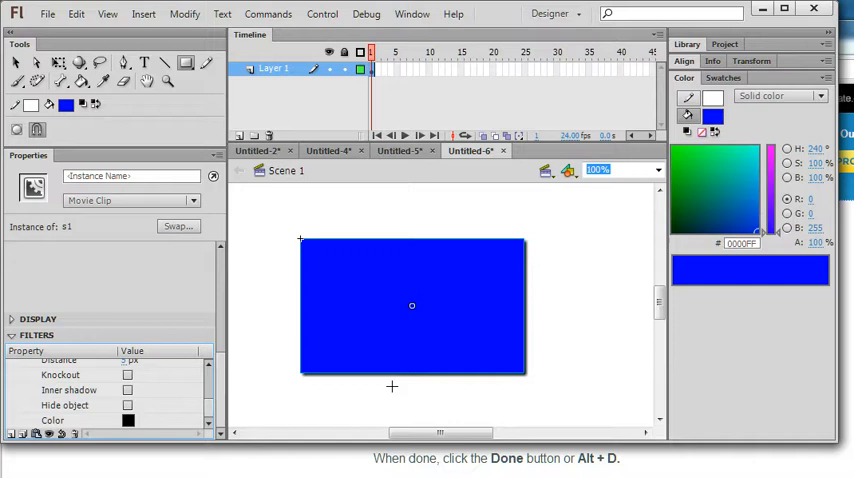
mouse_move(536, 244)
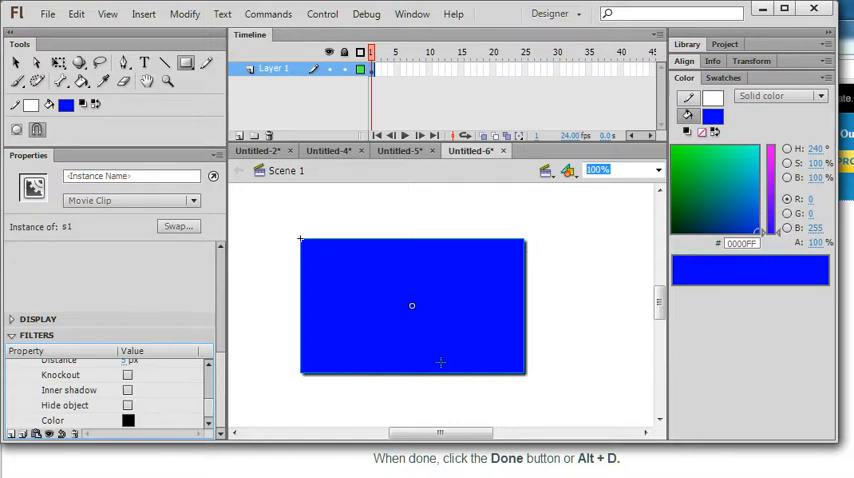
mouse_move(446, 378)
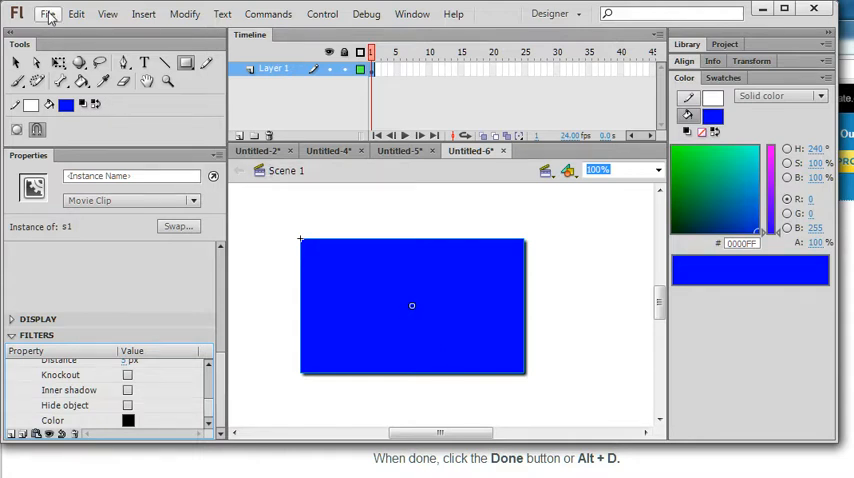
- Bring up the New Document dialog from the File menu
left_click(48, 14)
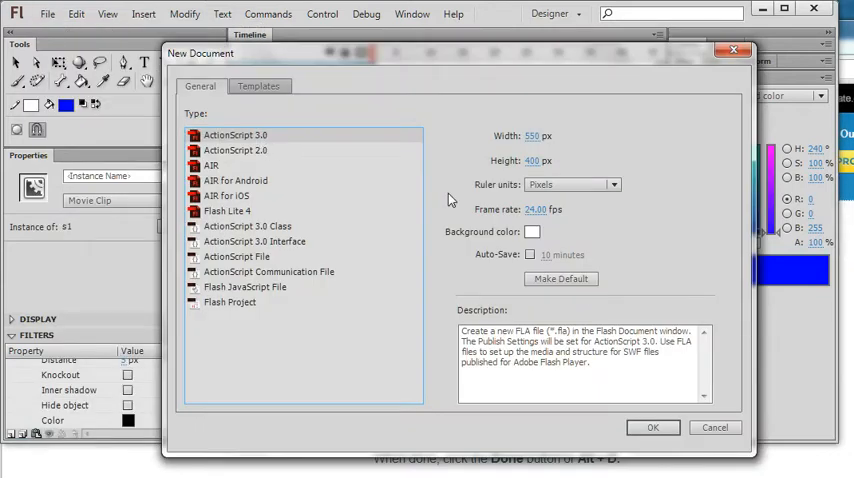
- Create the ActionScript 3.0 document, draw a blue rectangle, and bring up its context menu
left_click(652, 428)
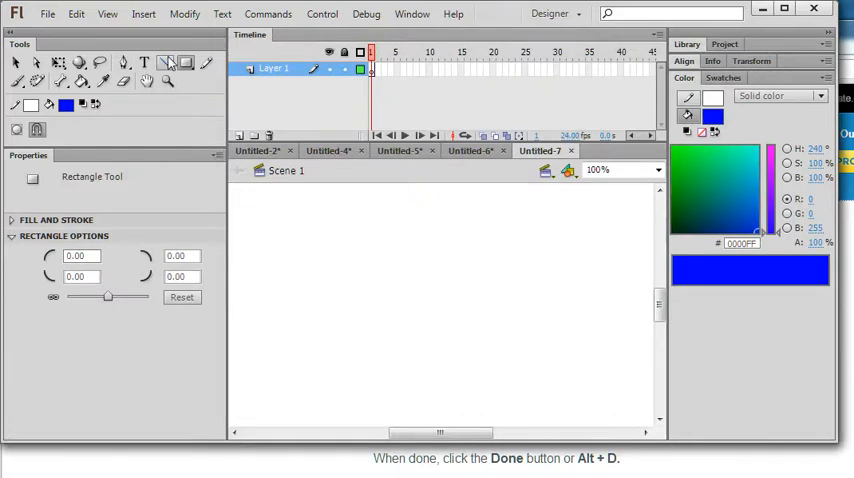
mouse_move(186, 64)
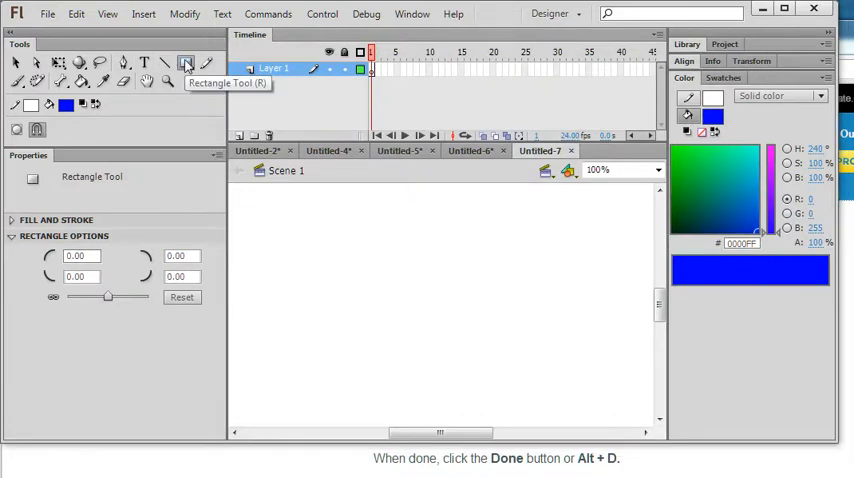
left_click_drag(308, 248, 492, 338)
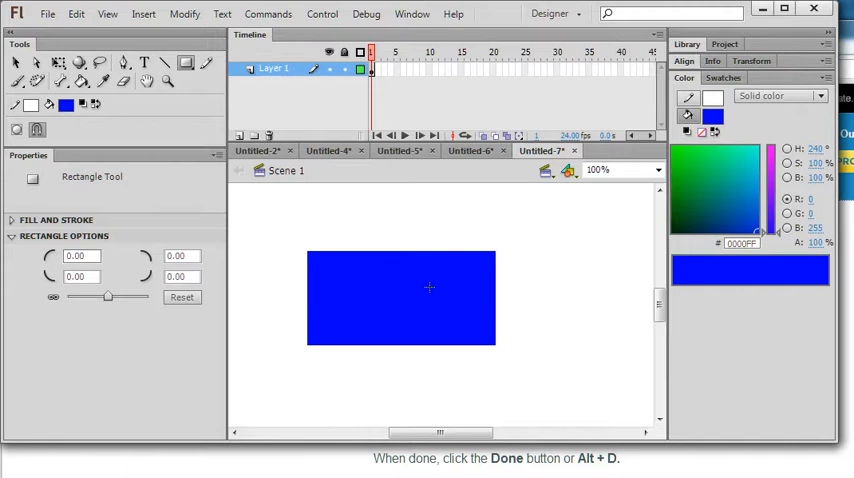
right_click(400, 296)
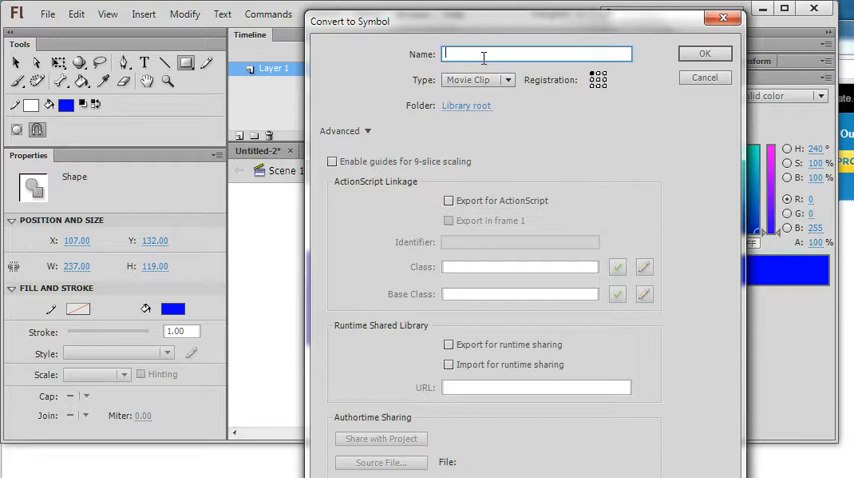
- Convert the rectangle to movie clip s1 with Export for ActionScript, accepting the class warning
type("s1")
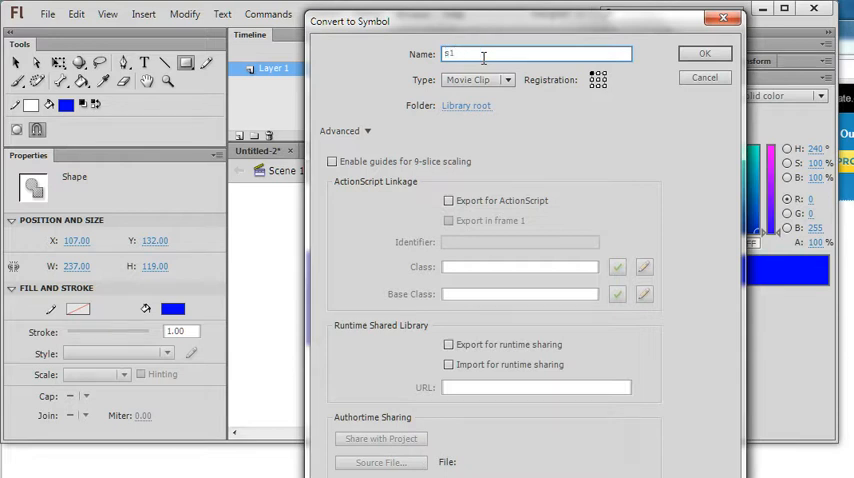
left_click(448, 200)
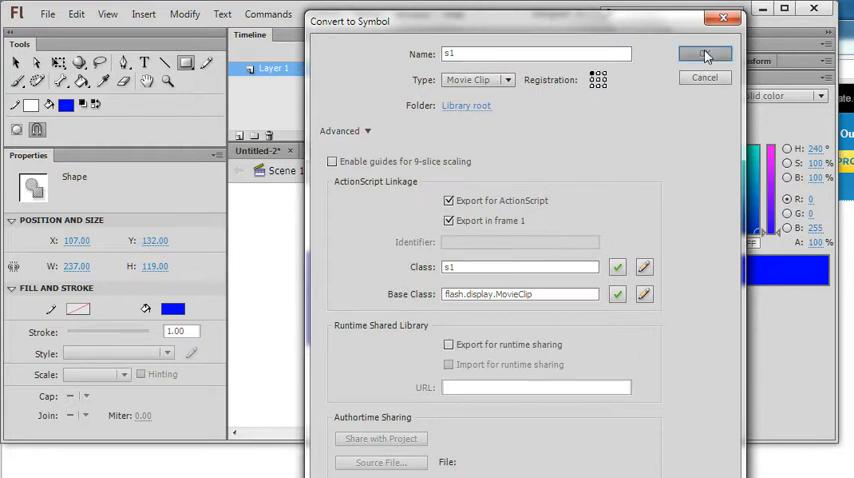
left_click(704, 52)
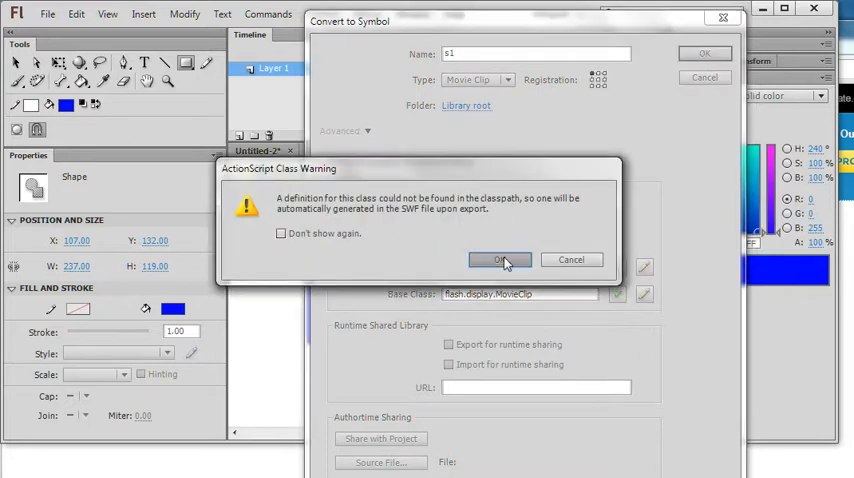
left_click(502, 260)
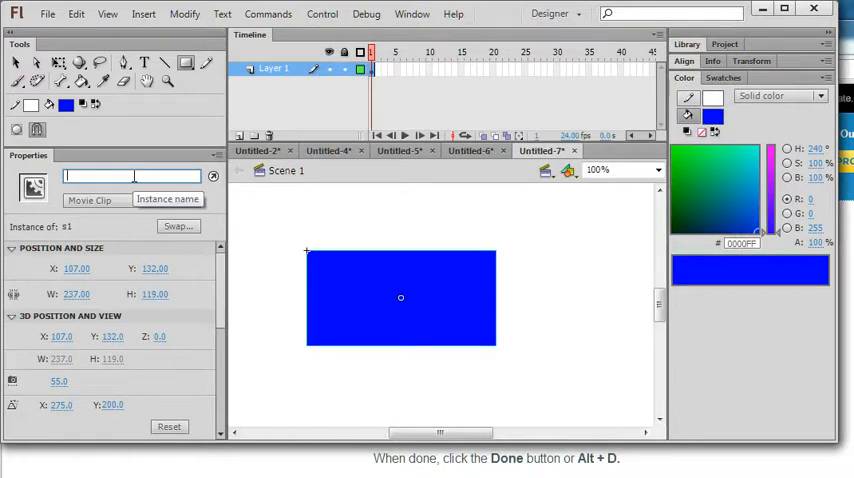
- Name the movie clip instance s2 in the Properties panel
type("s2")
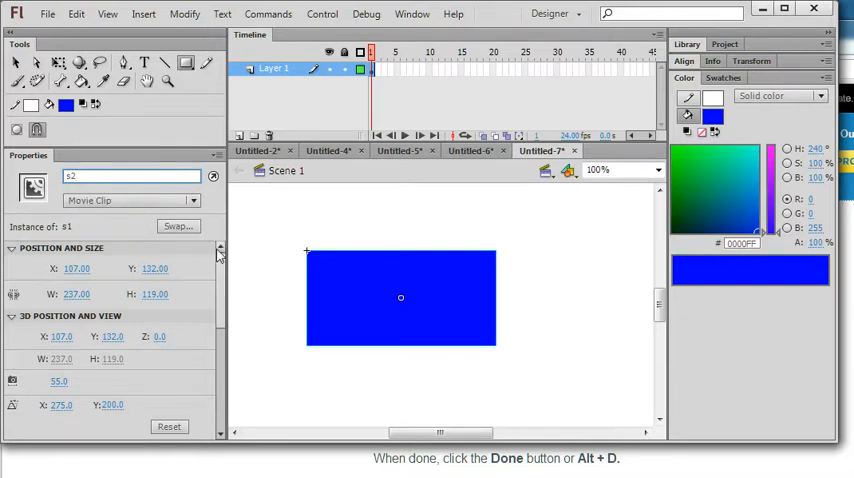
scroll("down", 3)
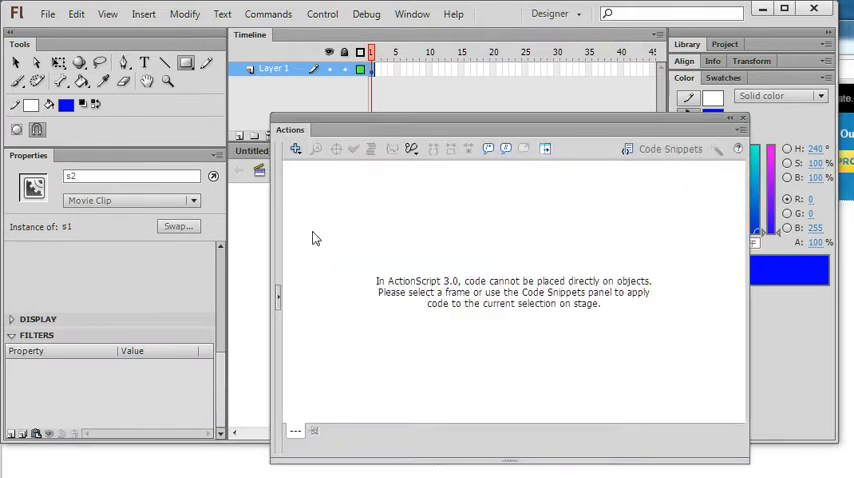
mouse_move(350, 204)
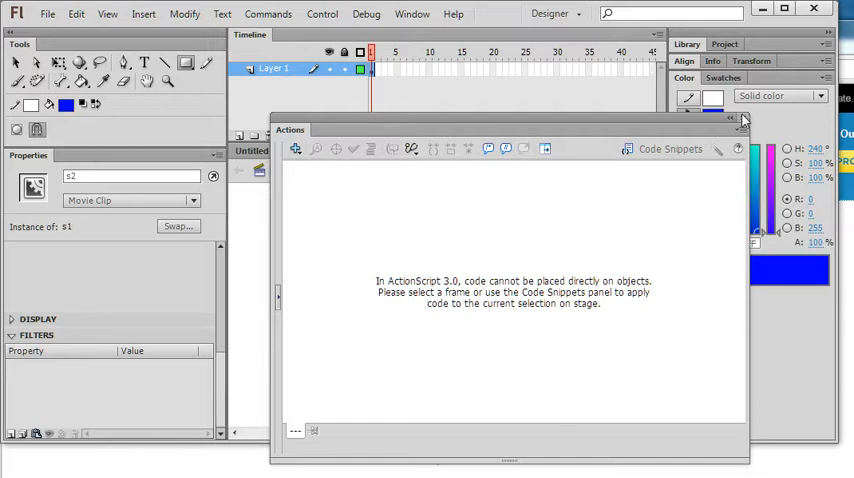
- Close the Actions panel and select frame 1 of Layer 1 for the code
left_click(744, 120)
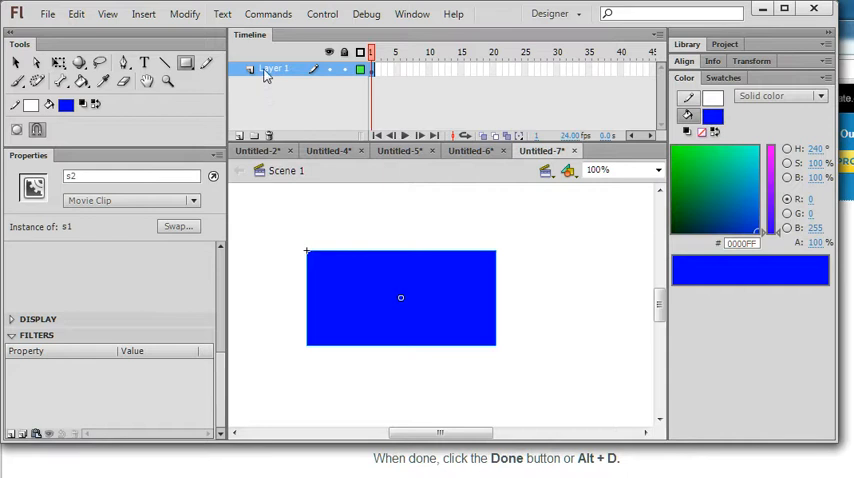
left_click(376, 68)
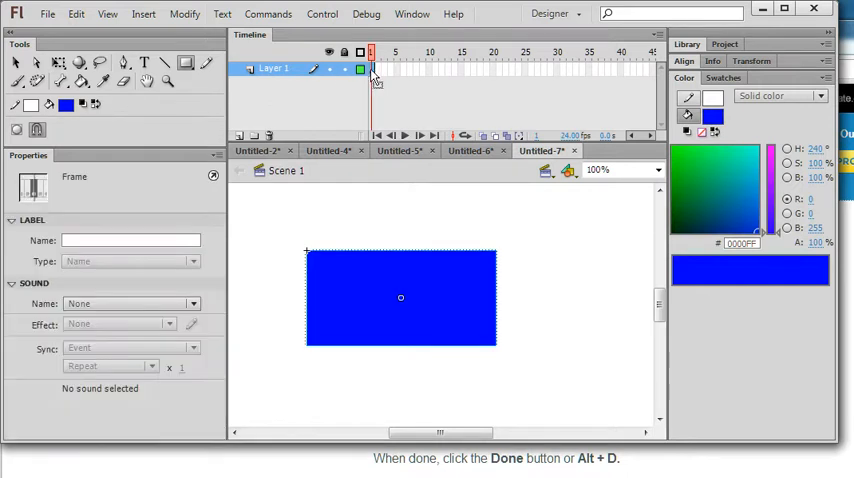
mouse_move(322, 76)
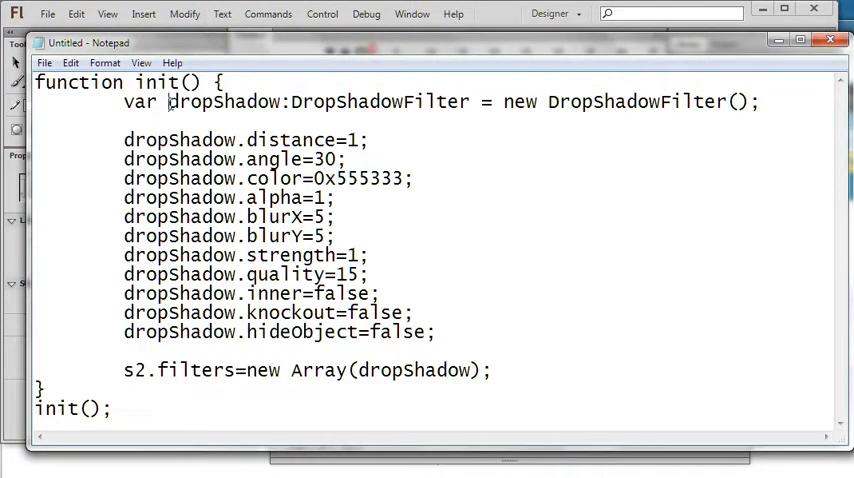
- Select the whole DropShadowFilter init() script (distance 1, angle 30, blur 5) for copying
double_click(220, 100)
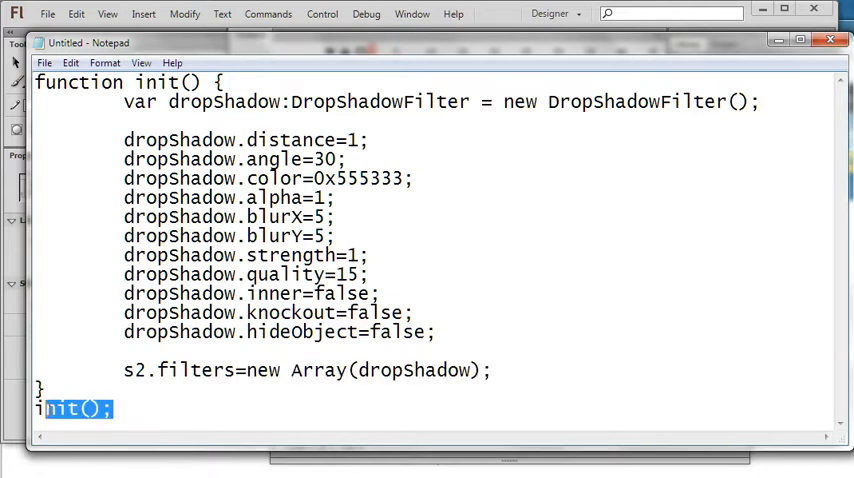
key("ctrl+a")
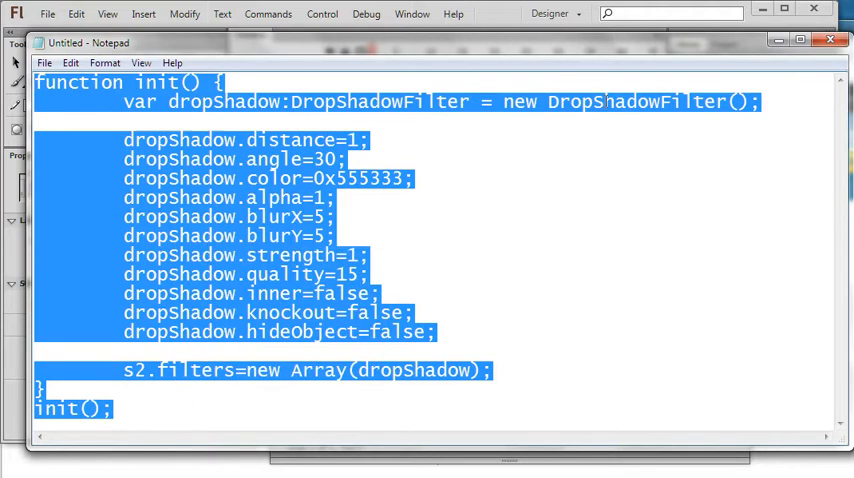
mouse_move(776, 56)
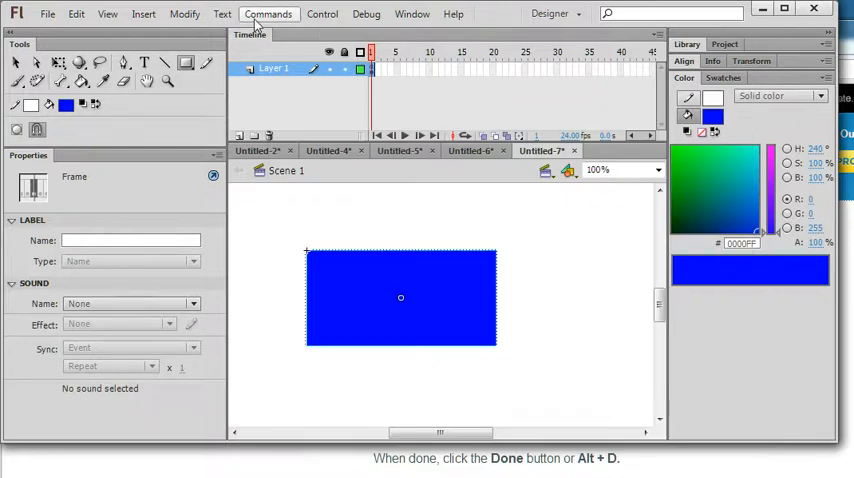
- Preview the movie to check the s2 rectangle's drop shadow, then return to Untitled-7
left_click(322, 14)
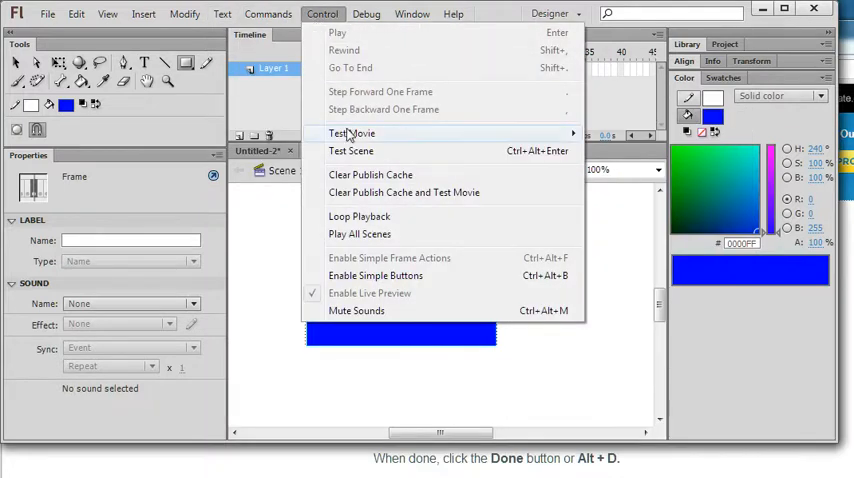
mouse_move(352, 132)
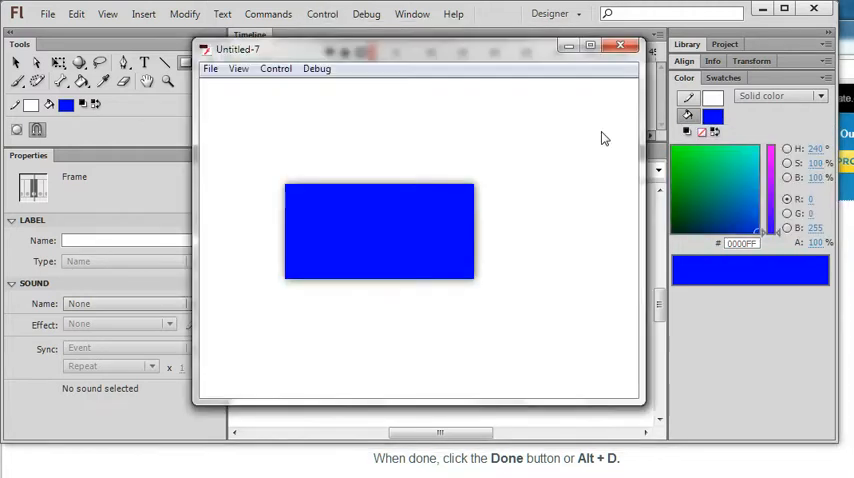
mouse_move(478, 198)
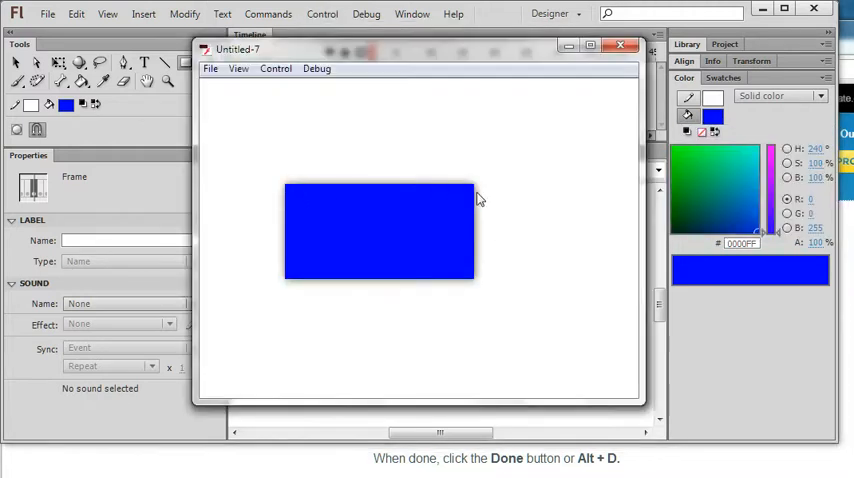
mouse_move(624, 134)
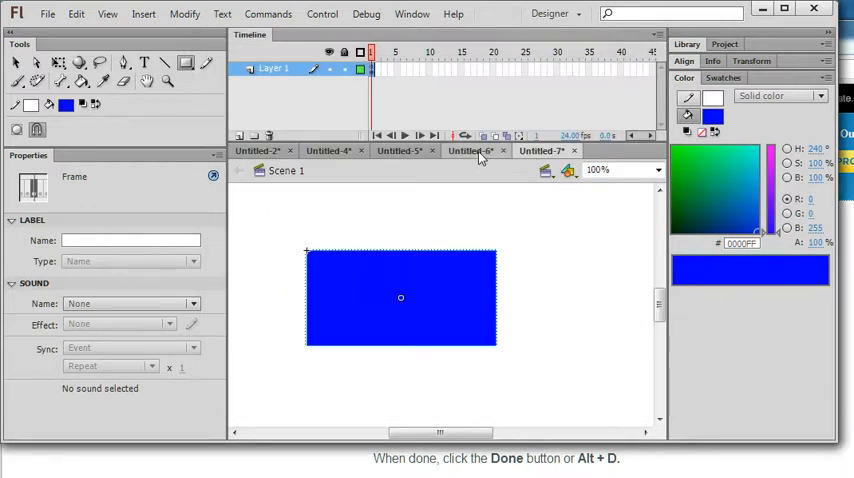
- Run Test Movie again via Control so the Untitled-7 SWF is re-exported
left_click(400, 296)
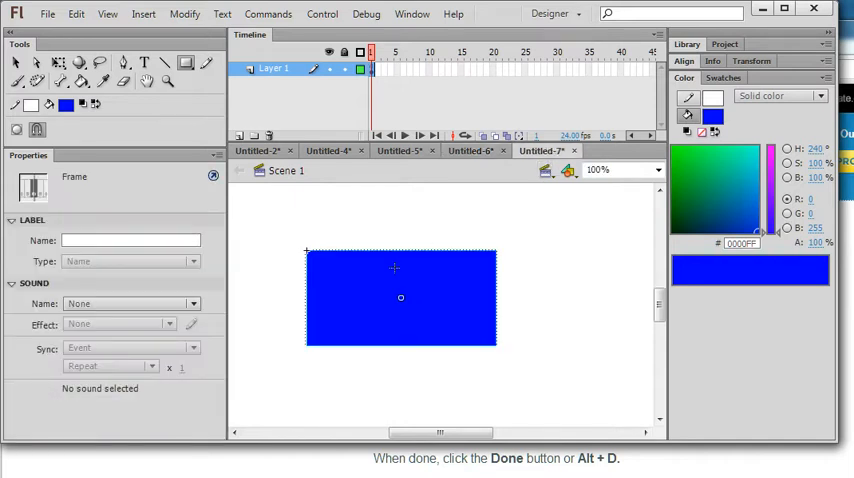
left_click(322, 12)
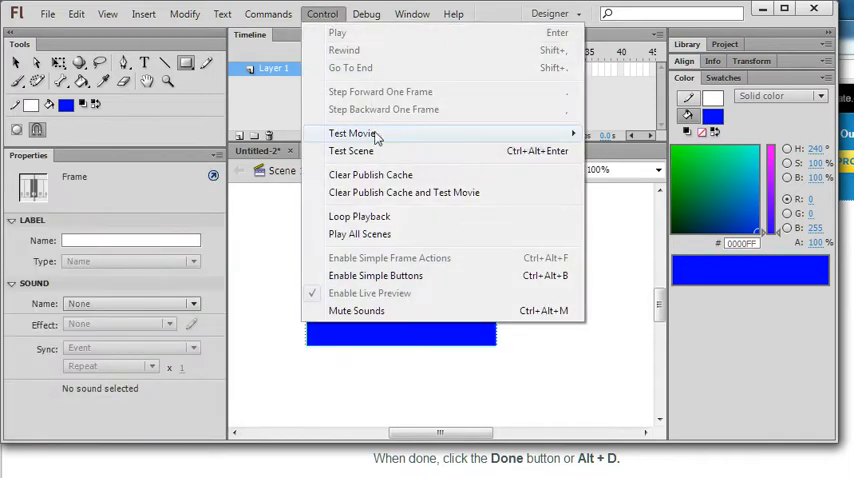
left_click(352, 132)
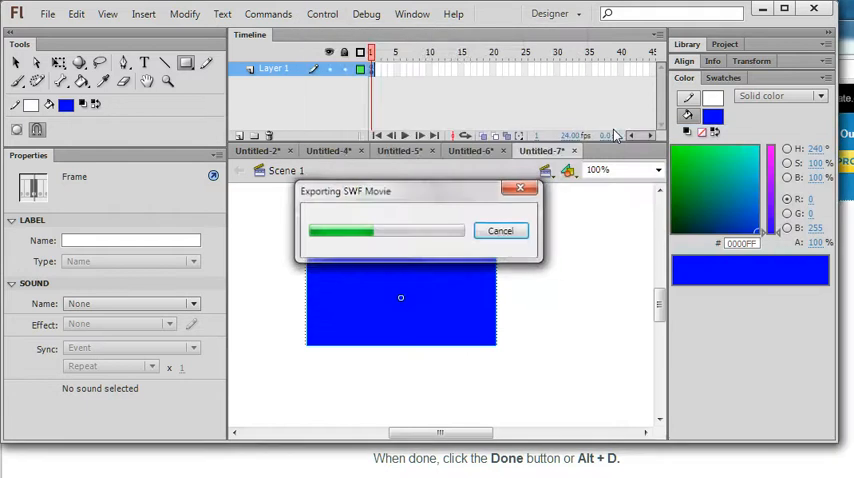